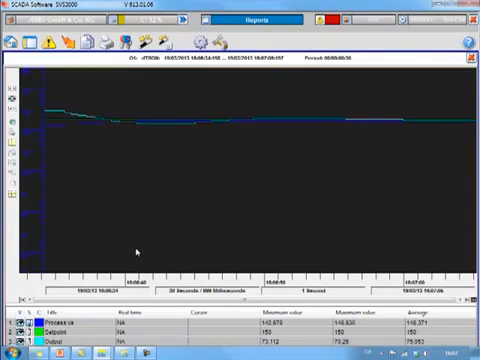
{"action": "mouse_move", "coordinate": [401, 194]}
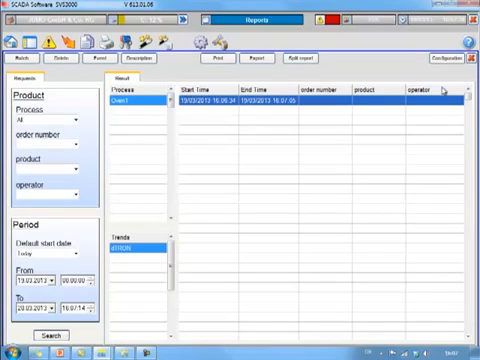
{"action": "mouse_move", "coordinate": [345, 150]}
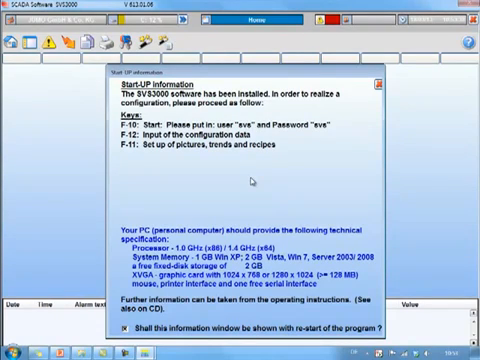
{"action": "mouse_move", "coordinate": [340, 148]}
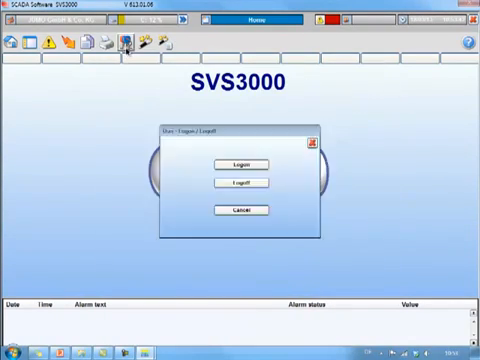
Step: Log on as user svs with its password
{"action": "left_click", "coordinate": [242, 157]}
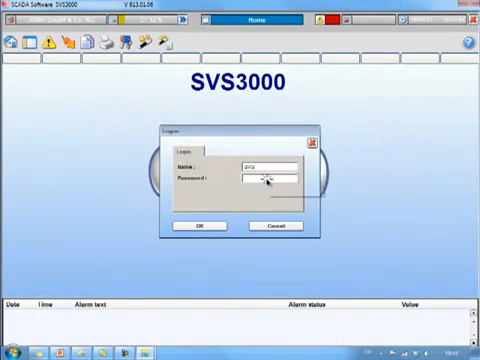
{"action": "left_click", "coordinate": [262, 182]}
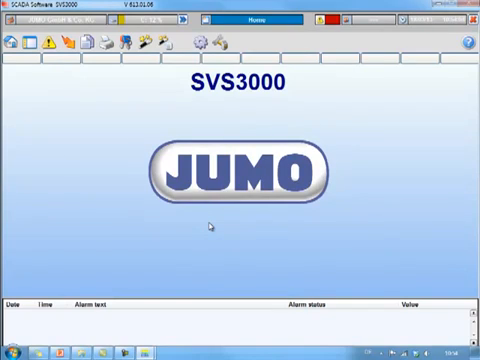
{"action": "mouse_move", "coordinate": [295, 172]}
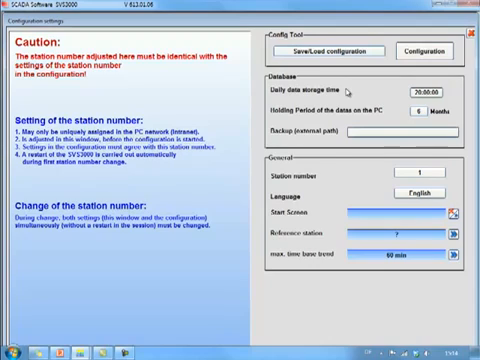
{"action": "mouse_move", "coordinate": [383, 107]}
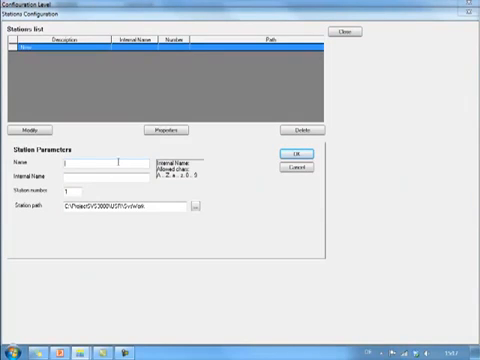
Step: Enter PC as the new station's name
{"action": "type", "text": "PC"}
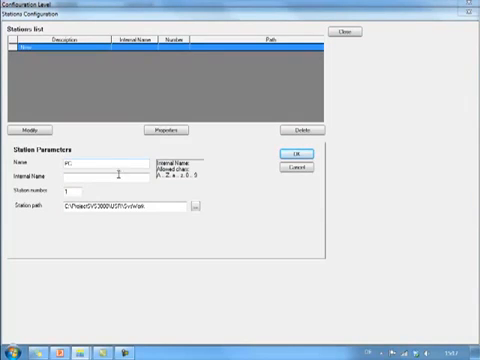
{"action": "type", "text": "PC"}
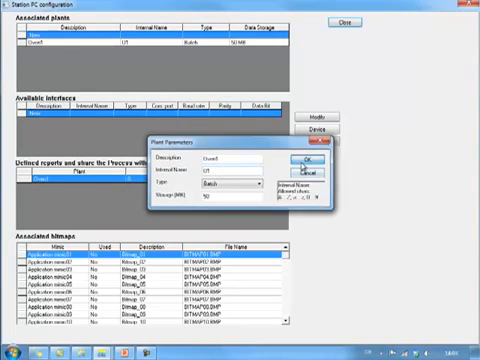
Step: Confirm the new Batch plant Oven1 with 50 MB storage
{"action": "left_click", "coordinate": [282, 162]}
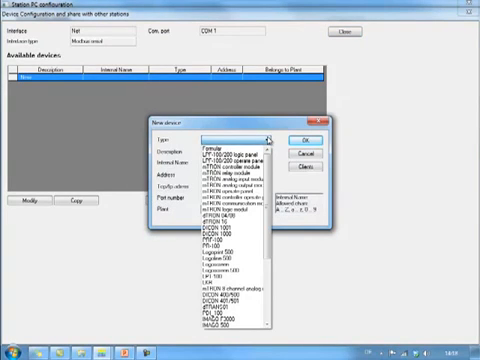
Step: Scroll the New device Type list to find the device type
{"action": "scroll", "scroll_direction": "down", "scroll_amount": 3}
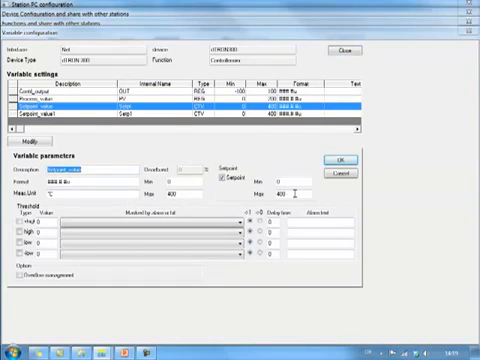
Step: Enter 200 as a limit value for a dTRON 300 variable
{"action": "type", "text": "200"}
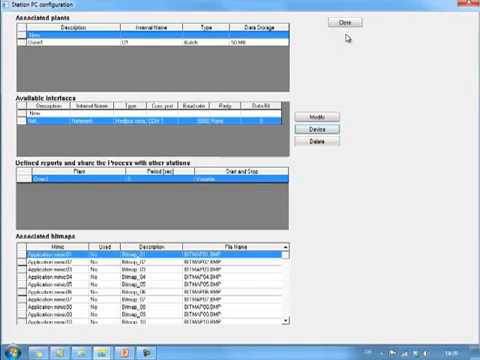
{"action": "mouse_move", "coordinate": [295, 190]}
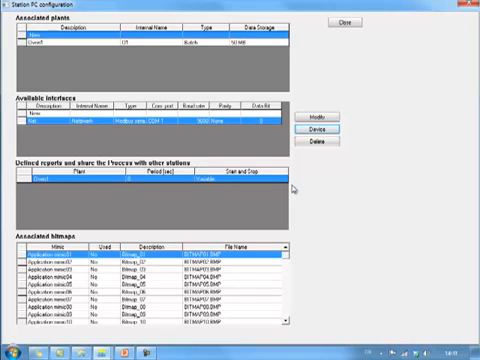
{"action": "mouse_move", "coordinate": [292, 189]}
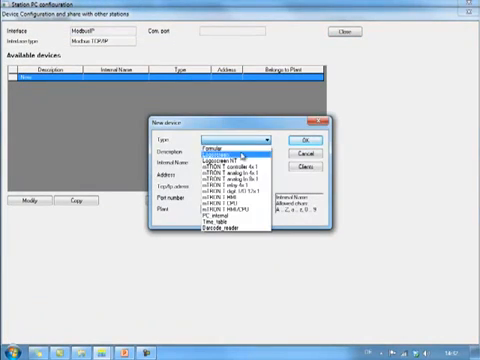
Step: Add a Logoscreen NT device named Printer on port 502 for Oven1
{"action": "left_click", "coordinate": [220, 158]}
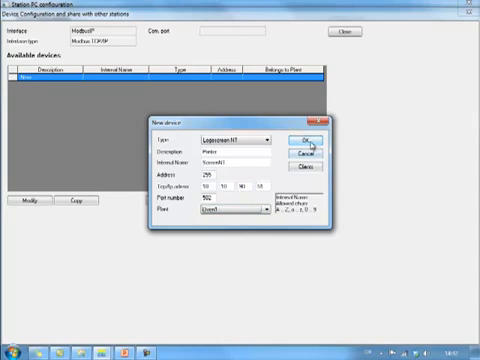
{"action": "left_click", "coordinate": [297, 138]}
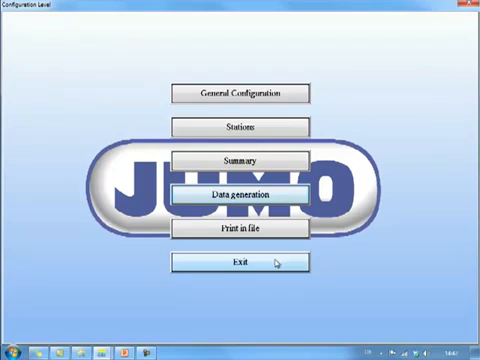
{"action": "left_click", "coordinate": [239, 195]}
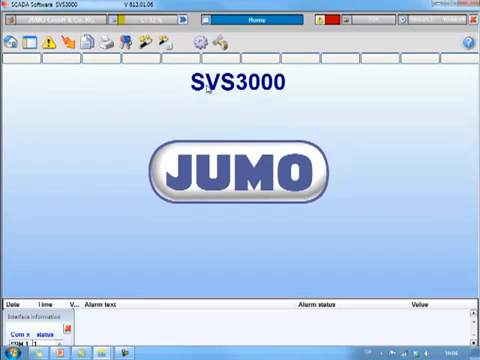
{"action": "mouse_move", "coordinate": [207, 88]}
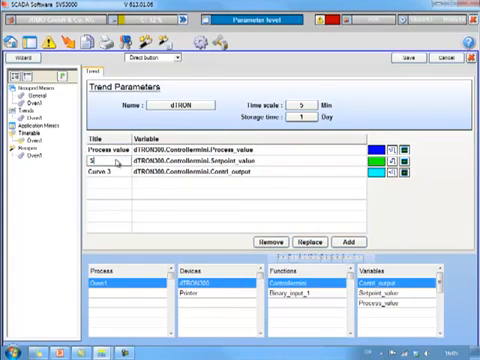
Step: Title the second and third curves Setpoint and Output
{"action": "type", "text": "Setpoint"}
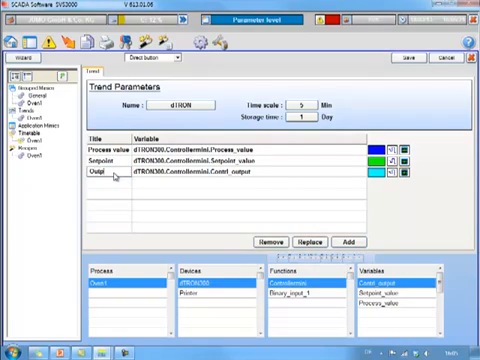
{"action": "type", "text": "Output"}
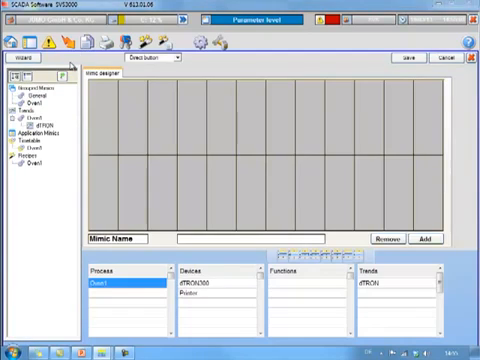
{"action": "mouse_move", "coordinate": [213, 150]}
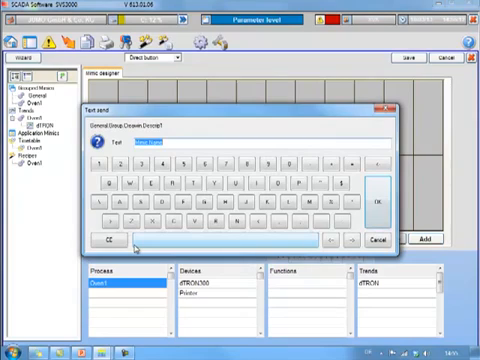
Step: Enter dTRON as the new mimic's name
{"action": "type", "text": "dTRON"}
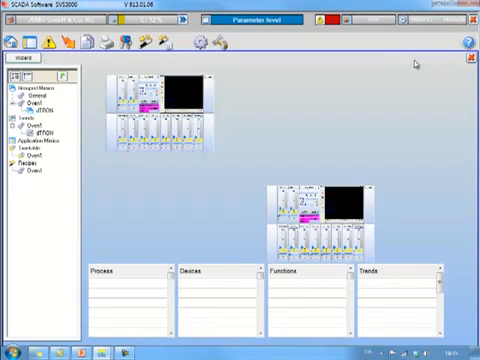
{"action": "mouse_move", "coordinate": [344, 110]}
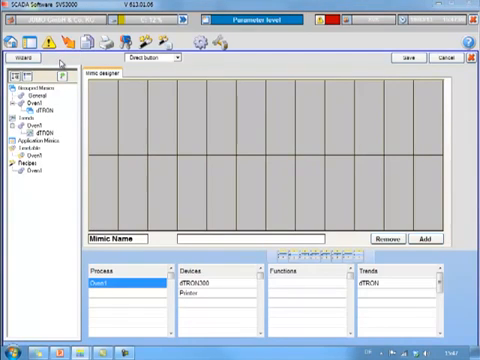
{"action": "mouse_move", "coordinate": [202, 138]}
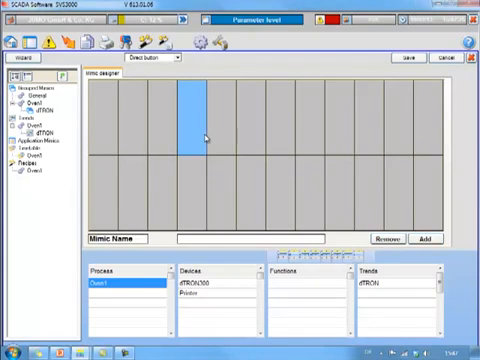
Step: List the Printer device's analog input functions in the mimic designer
{"action": "left_click", "coordinate": [195, 296]}
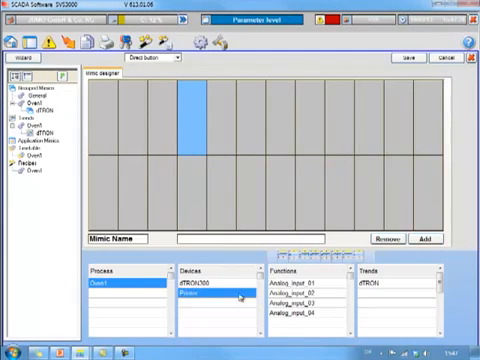